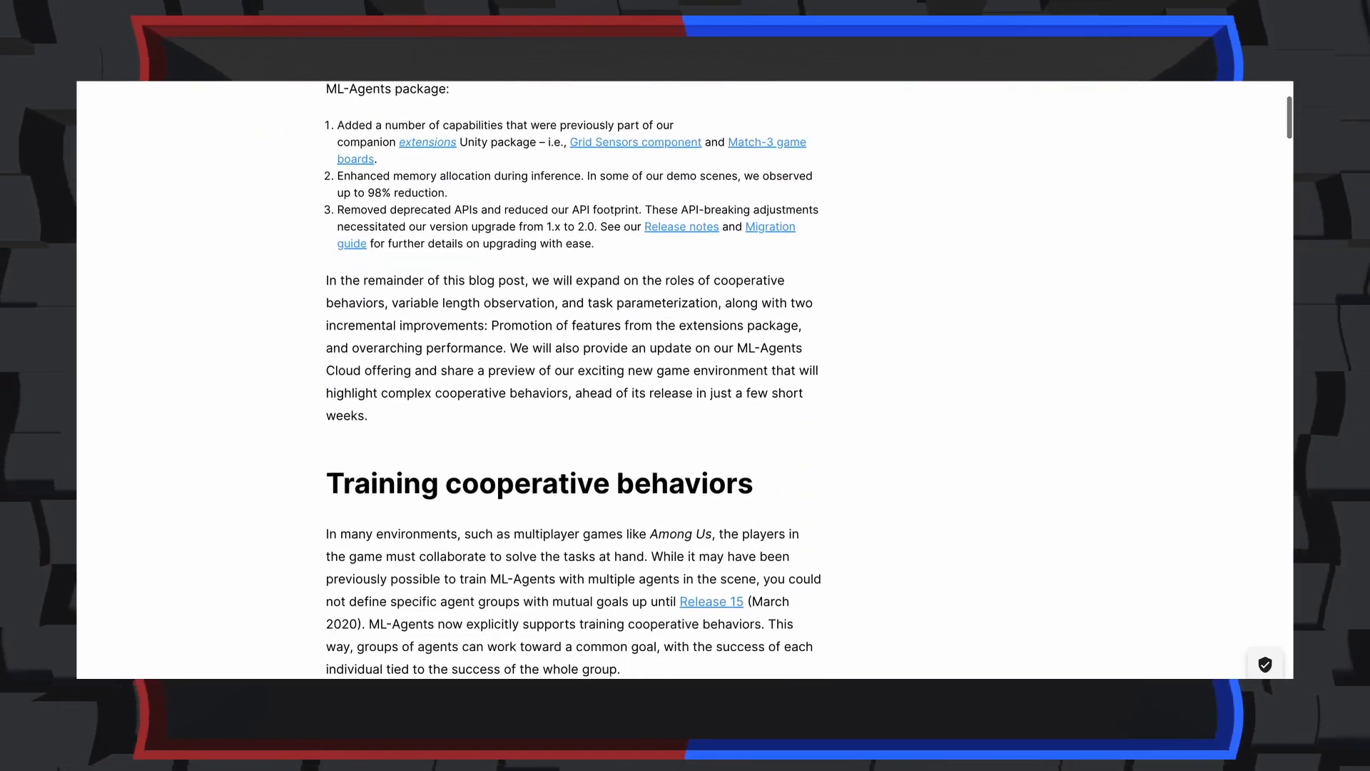
{"action": "scroll", "scroll_direction": "down", "scroll_amount": 3}
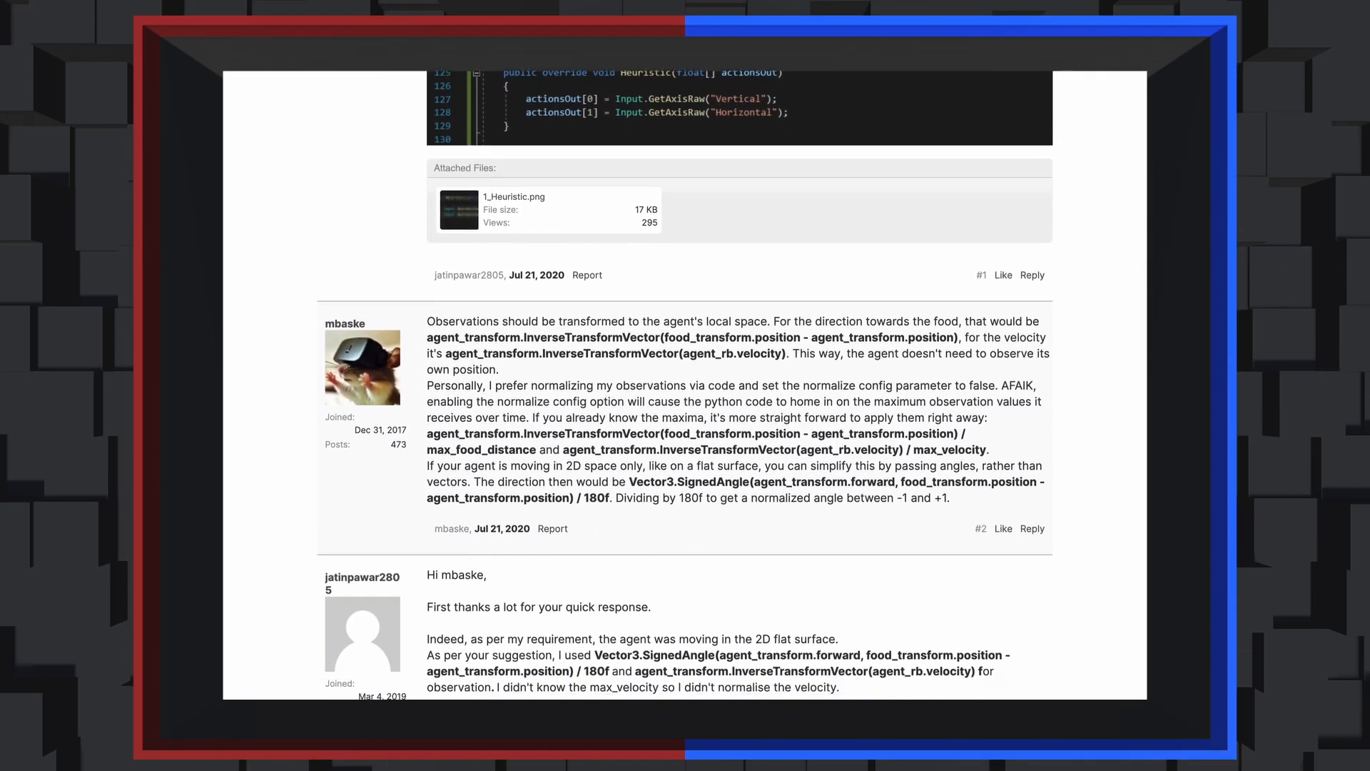
{"action": "scroll", "scroll_direction": "down", "scroll_amount": 3}
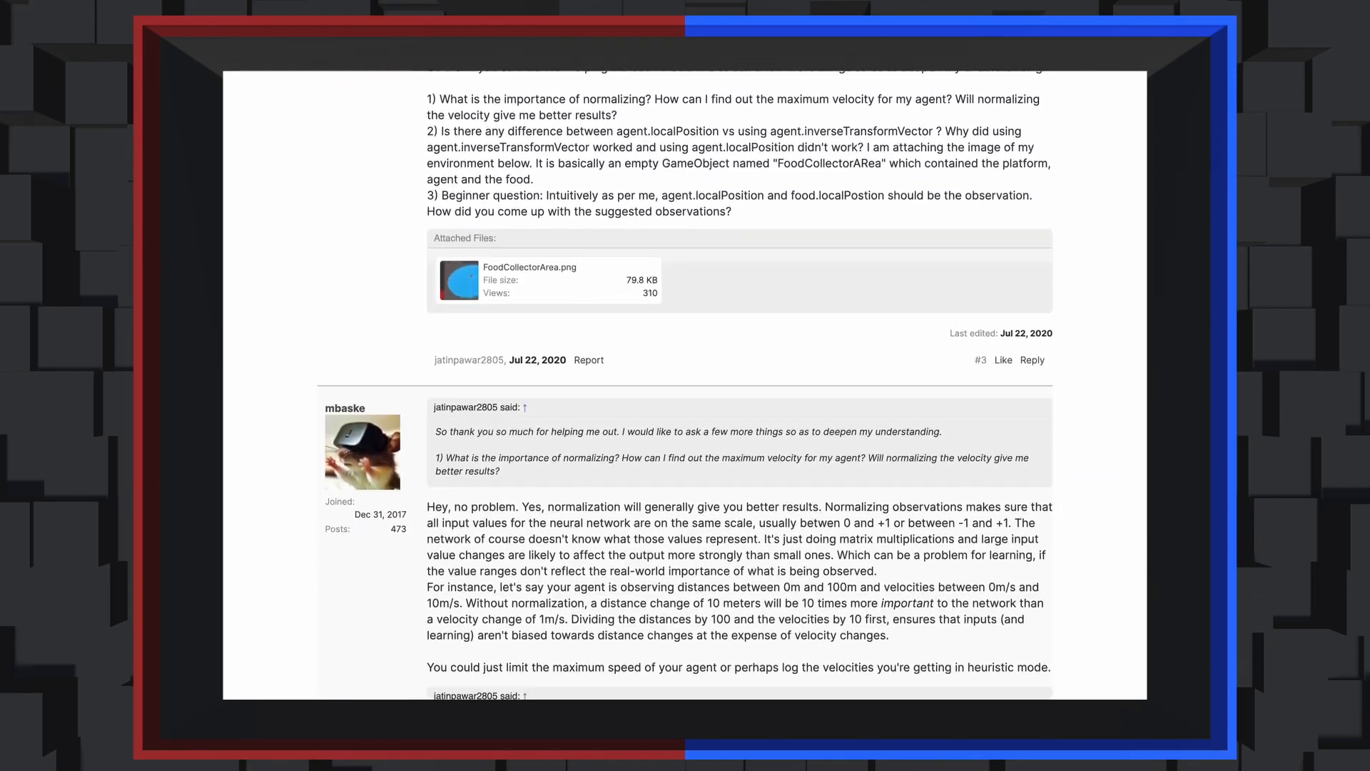
{"action": "scroll", "scroll_direction": "down", "scroll_amount": 3}
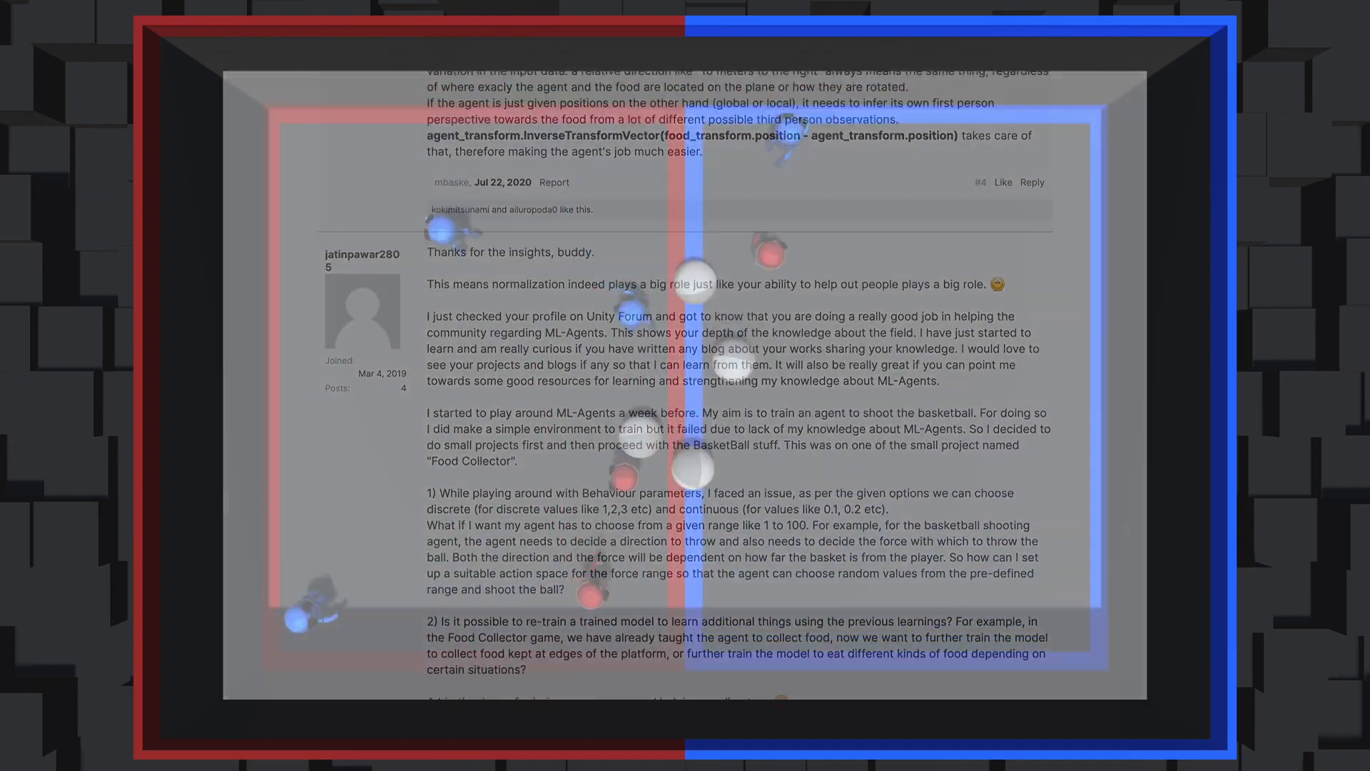